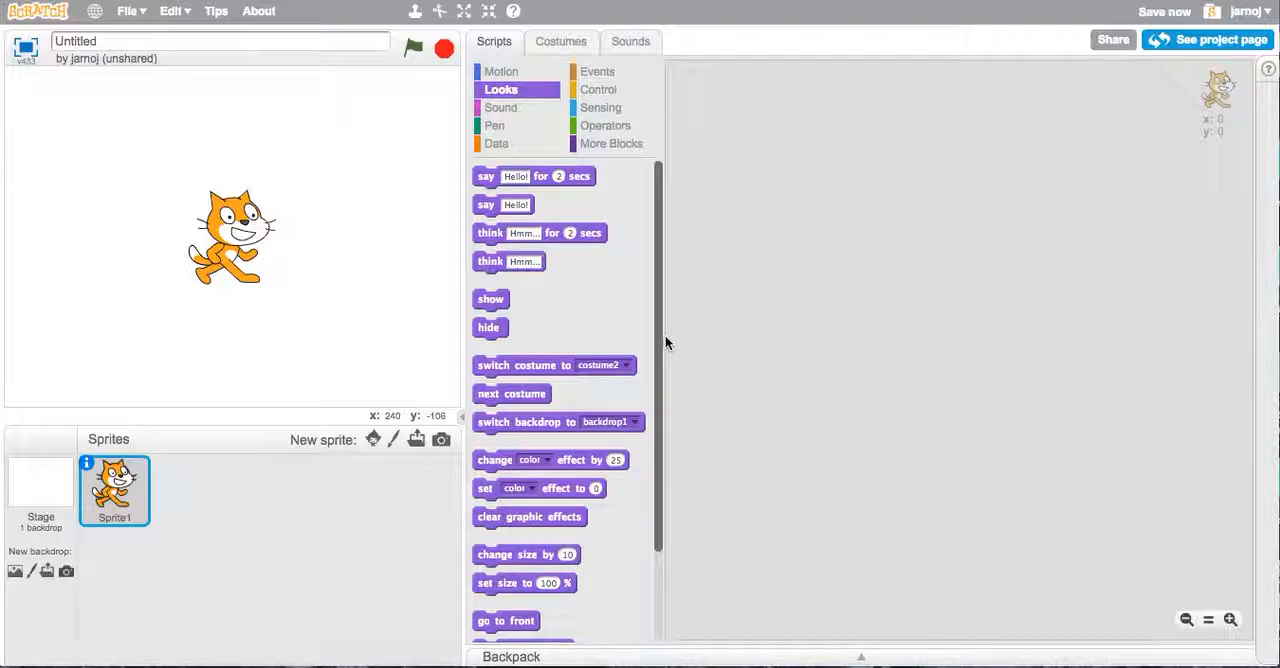
pyautogui.moveTo(838, 446)
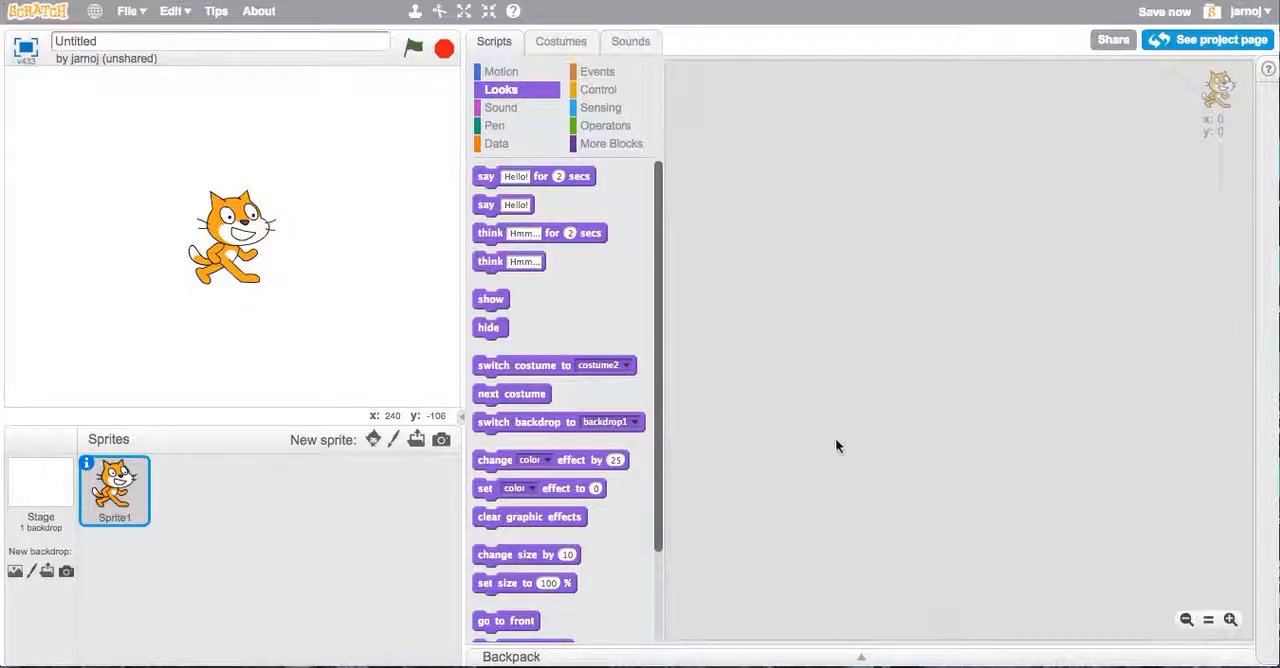
pyautogui.moveTo(804, 446)
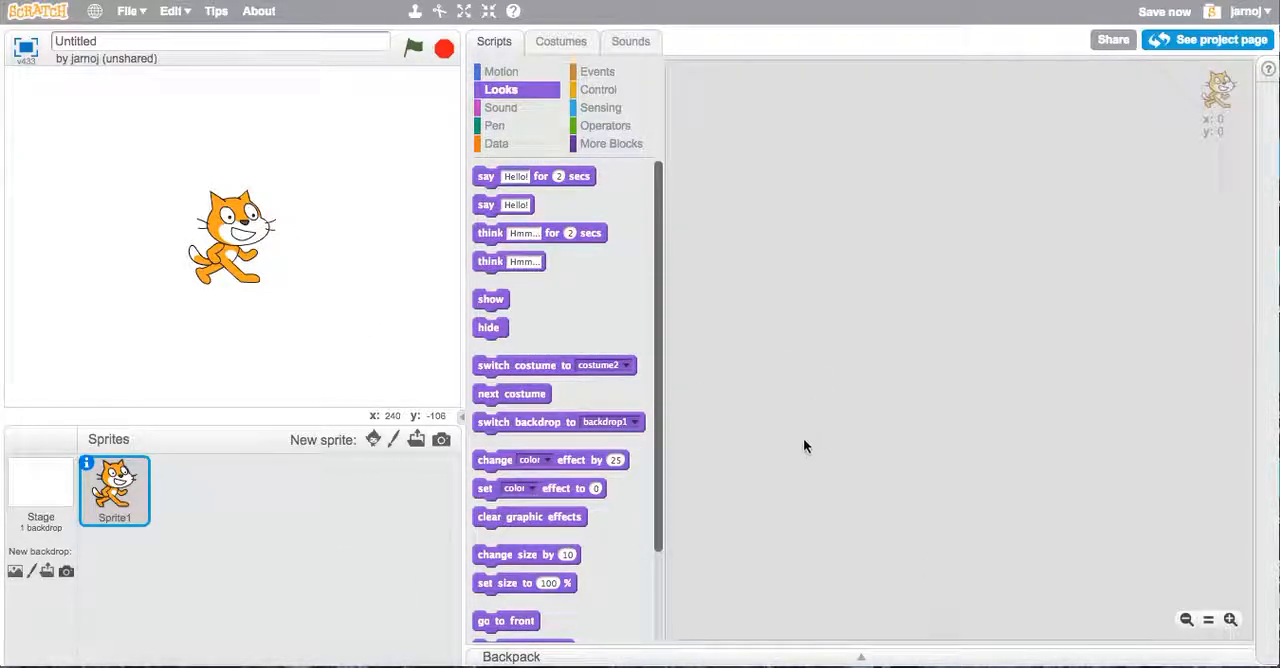
pyautogui.moveTo(300, 172)
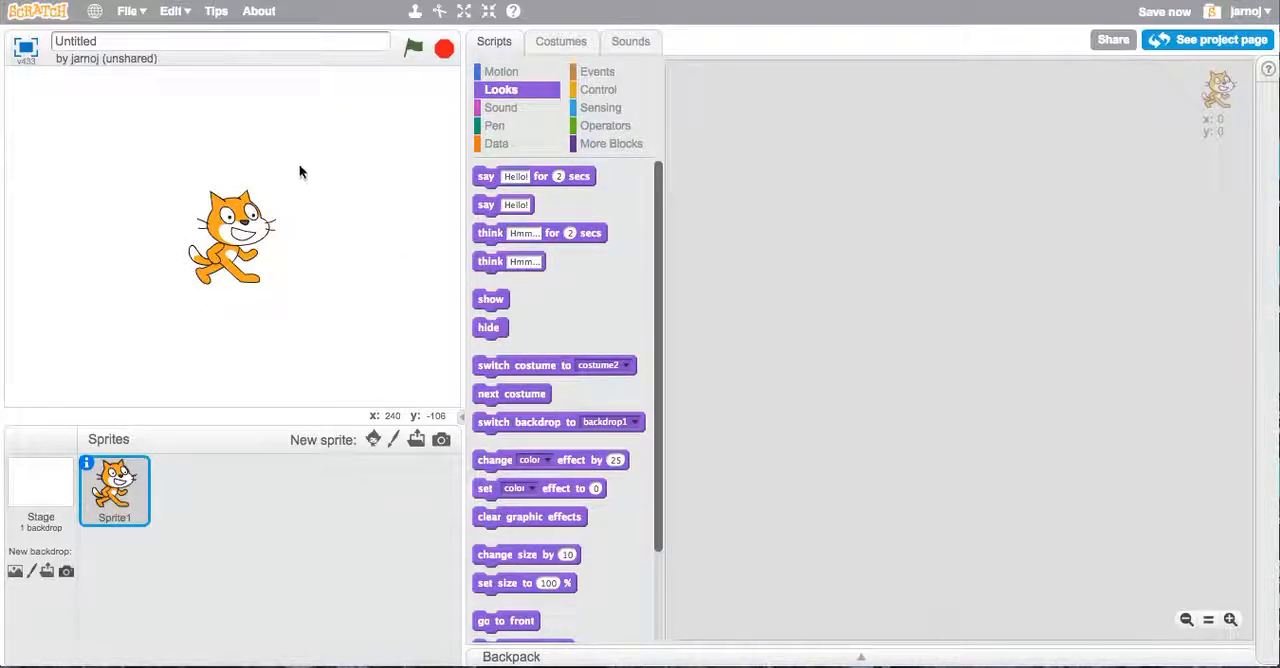
pyautogui.moveTo(258, 244)
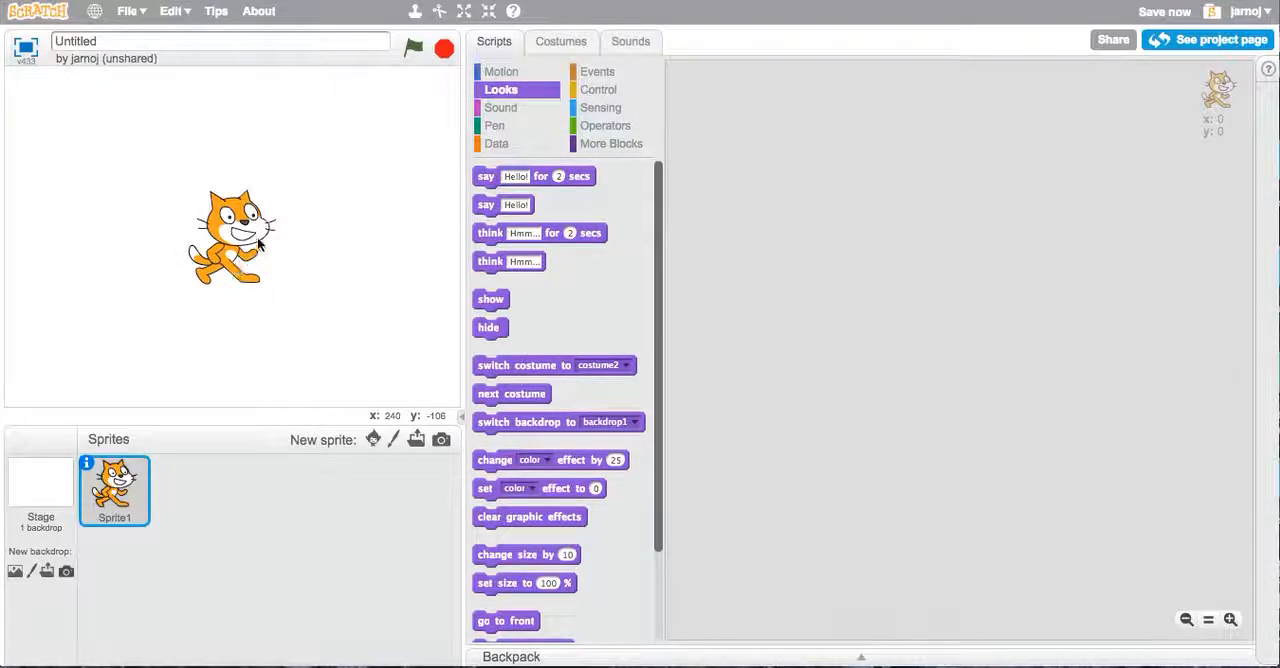
pyautogui.moveTo(396, 212)
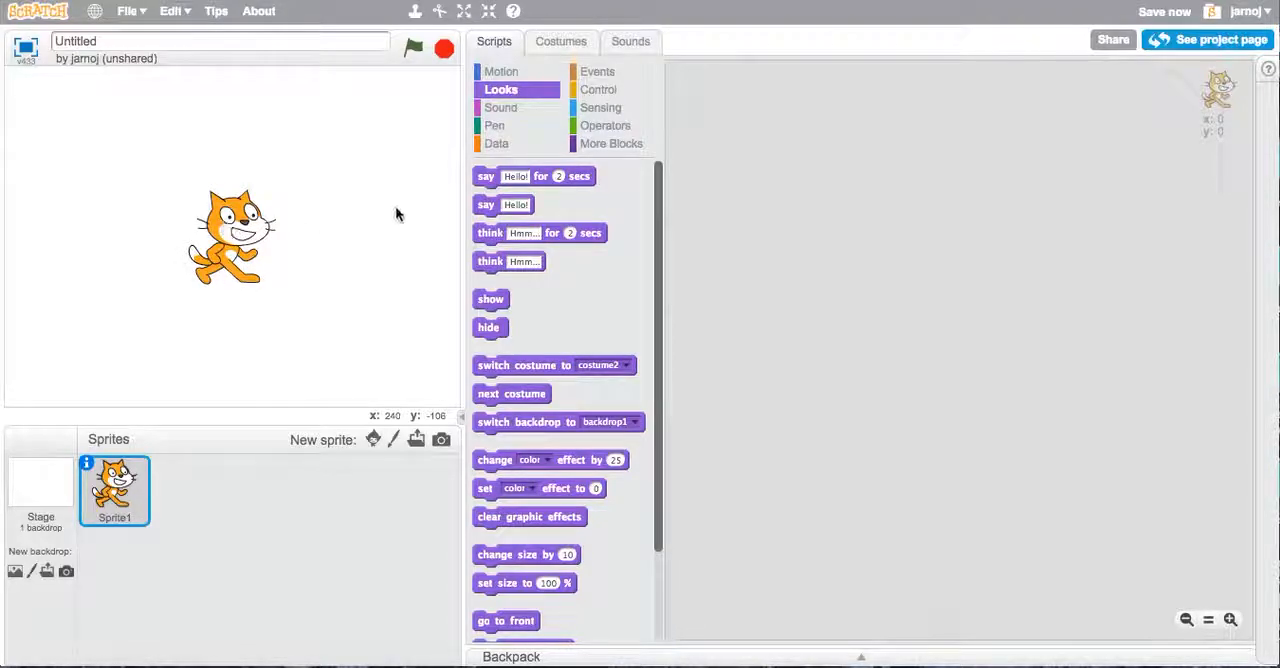
pyautogui.moveTo(512, 170)
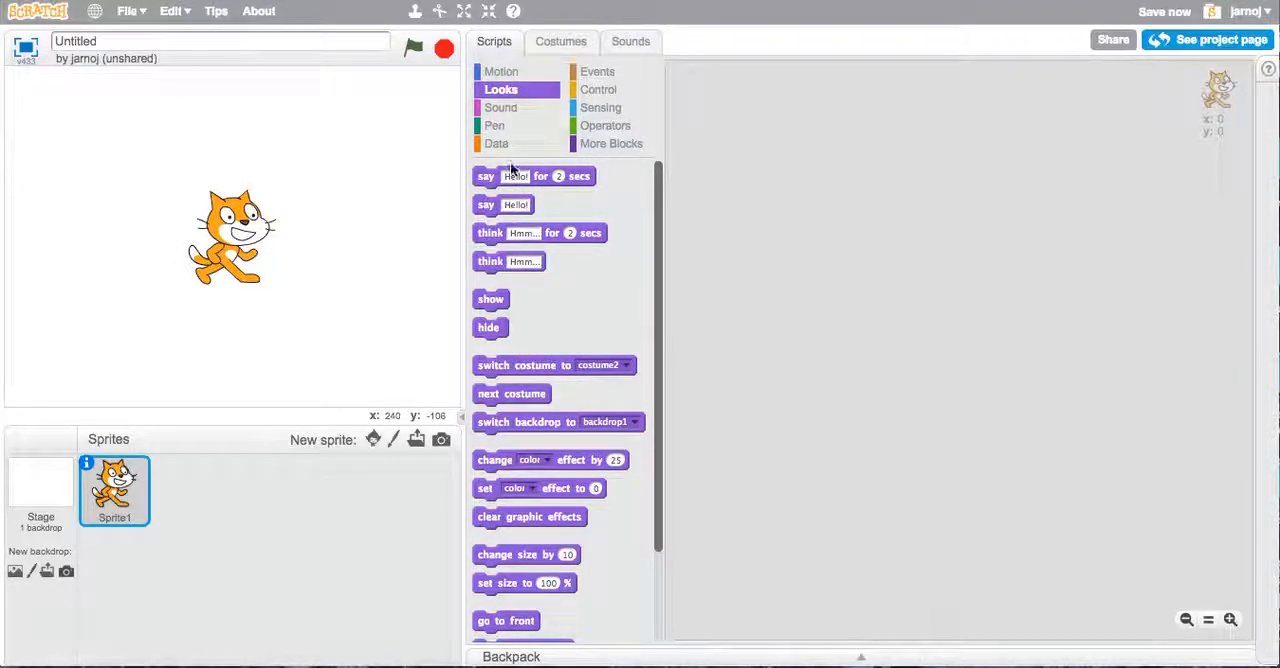
# Show the Events category in the block palette after passing through Operators
pyautogui.click(604, 124)
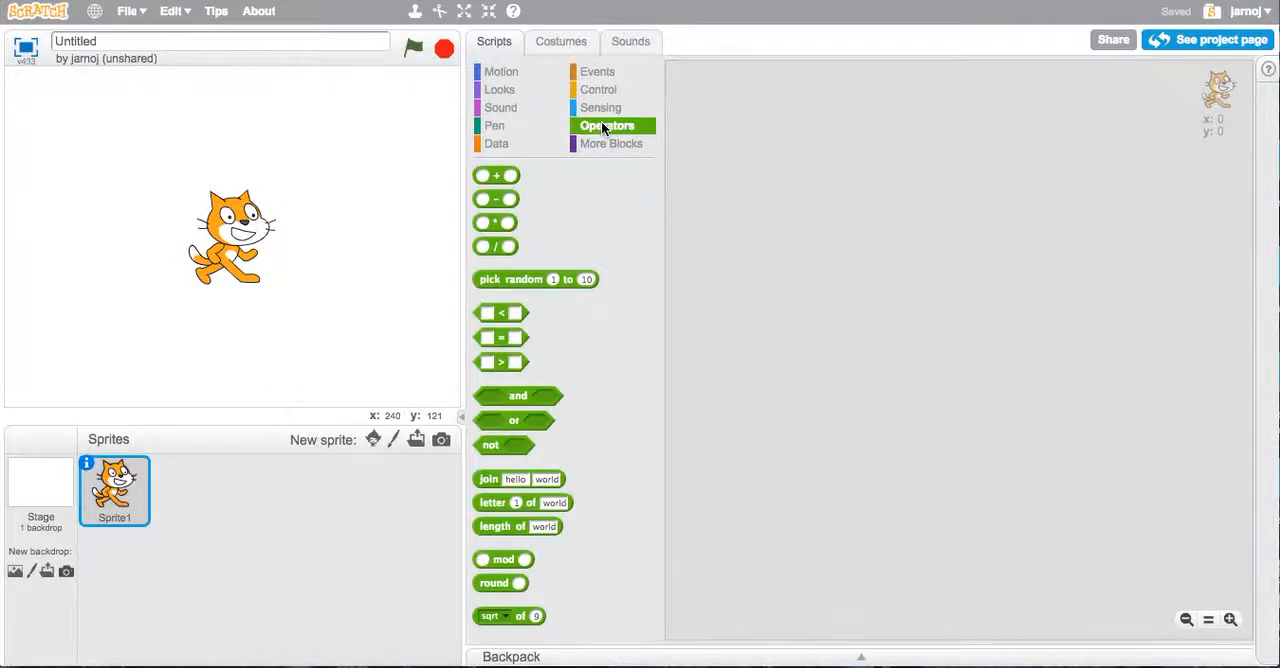
pyautogui.click(596, 72)
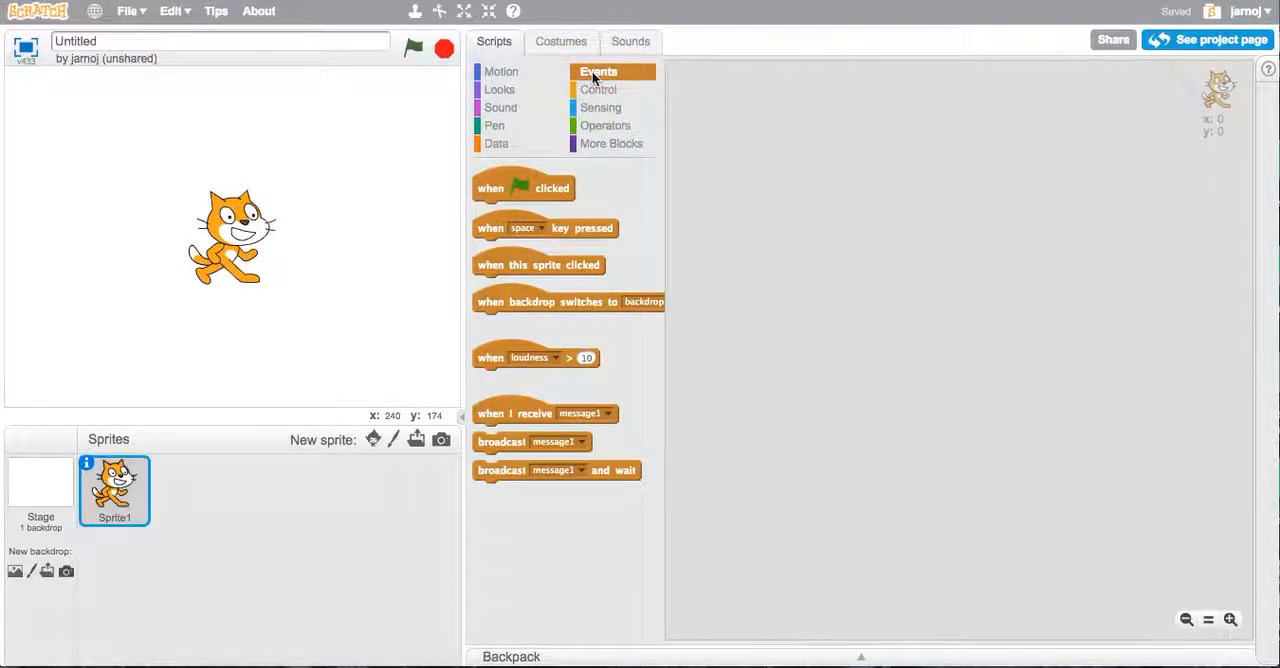
# Place the 'when green flag clicked' hat block into the cat's empty Scripts area
pyautogui.click(500, 188)
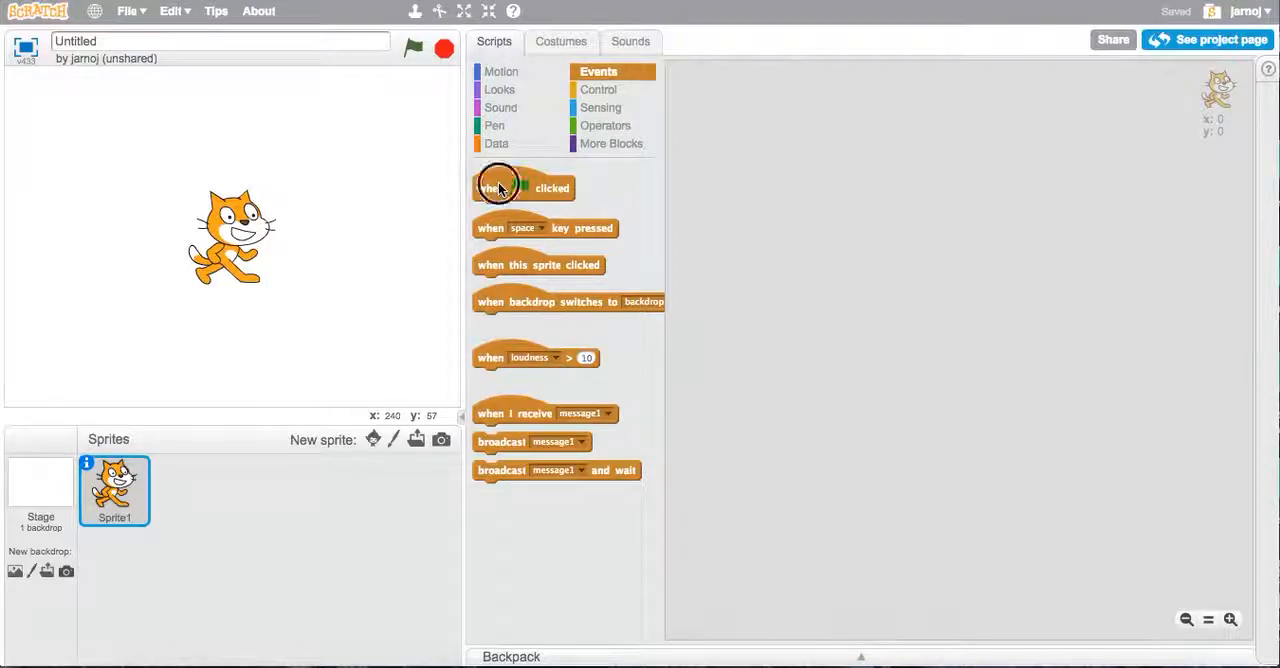
pyautogui.moveTo(498, 188); pyautogui.dragTo(858, 92)
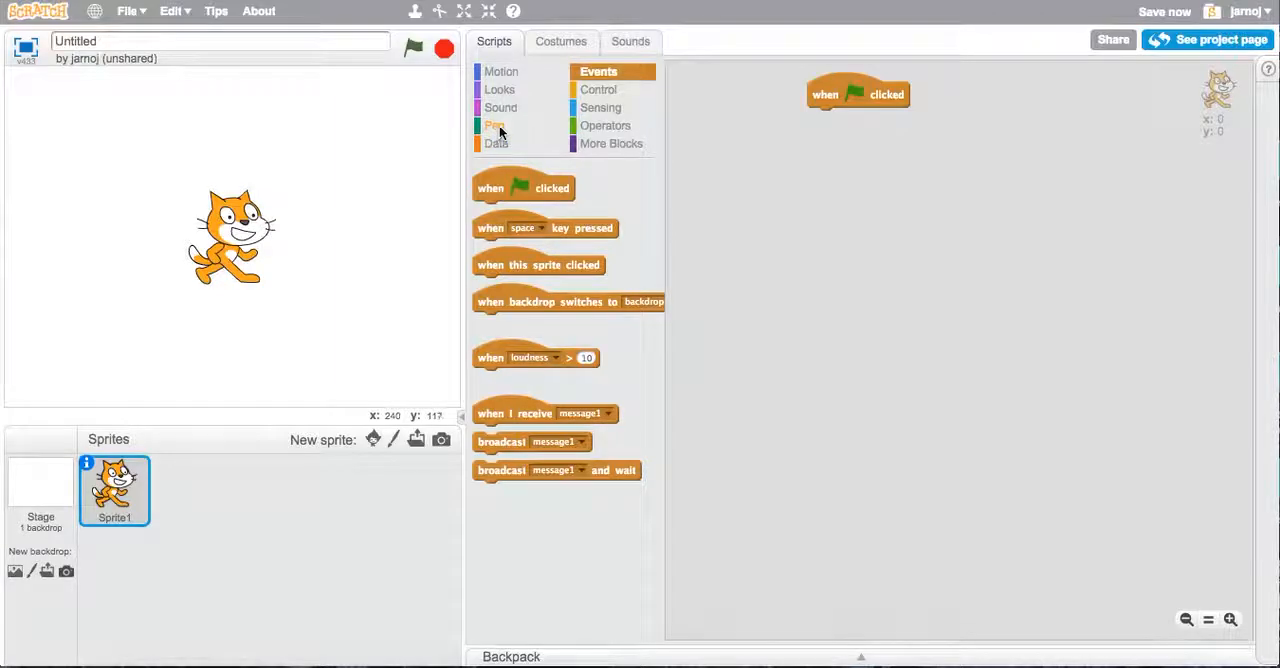
pyautogui.click(494, 124)
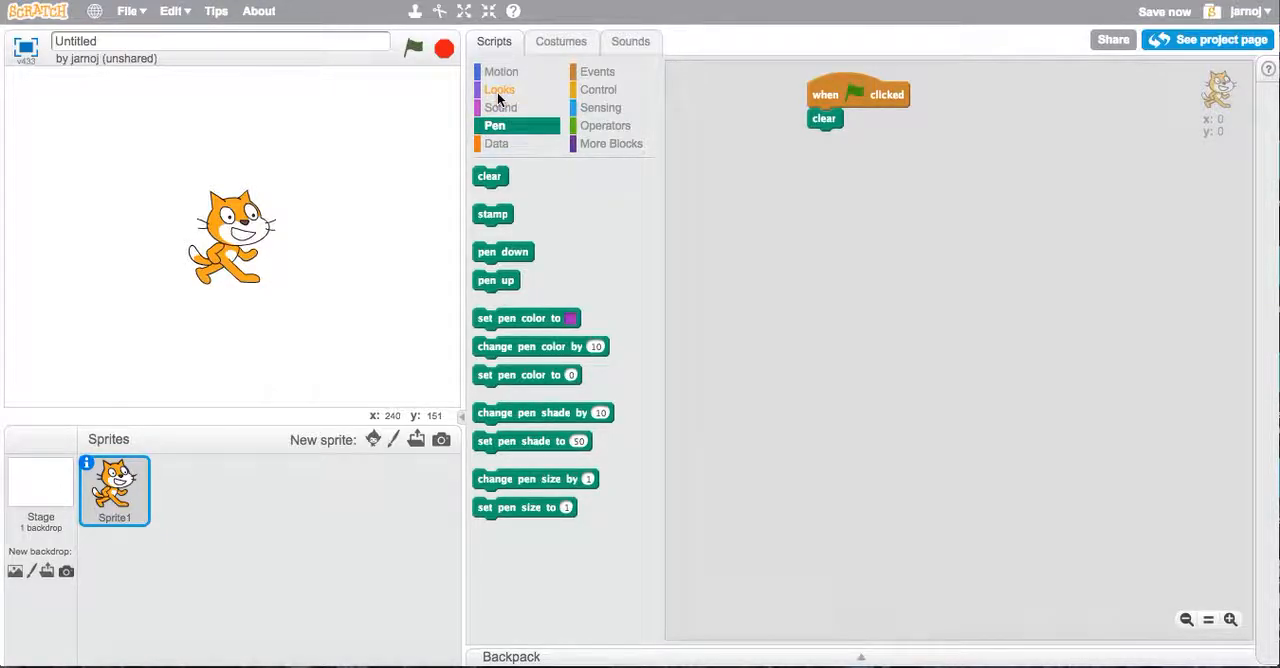
# Show the Looks block category to reach the say block
pyautogui.click(500, 88)
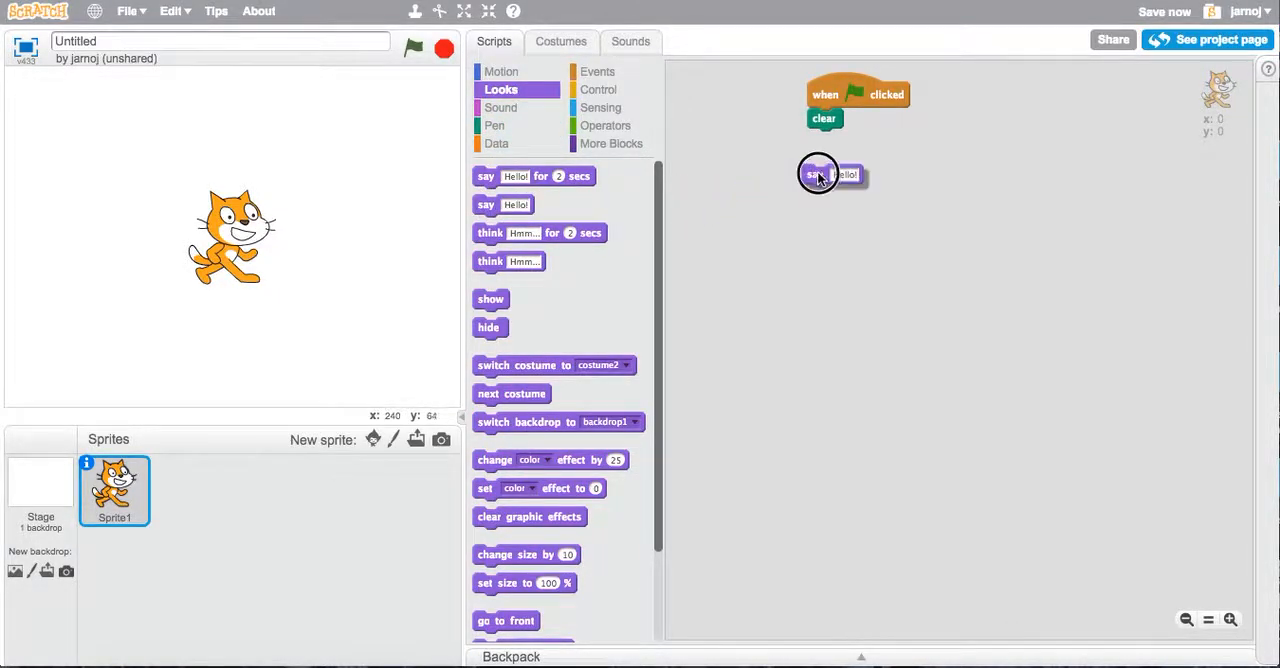
# Attach 'say Hello world!' under clear and run the green flag so the cat speaks
pyautogui.moveTo(820, 174); pyautogui.dragTo(820, 140)
pyautogui.write(' world')
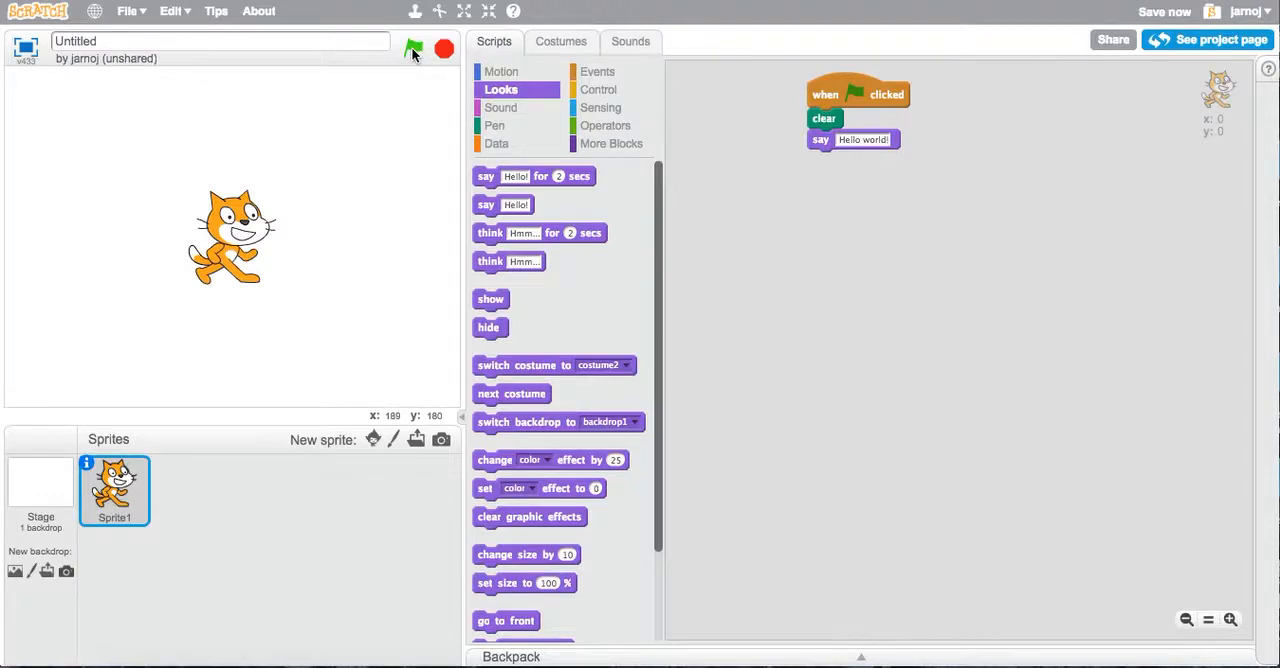
pyautogui.click(412, 48)
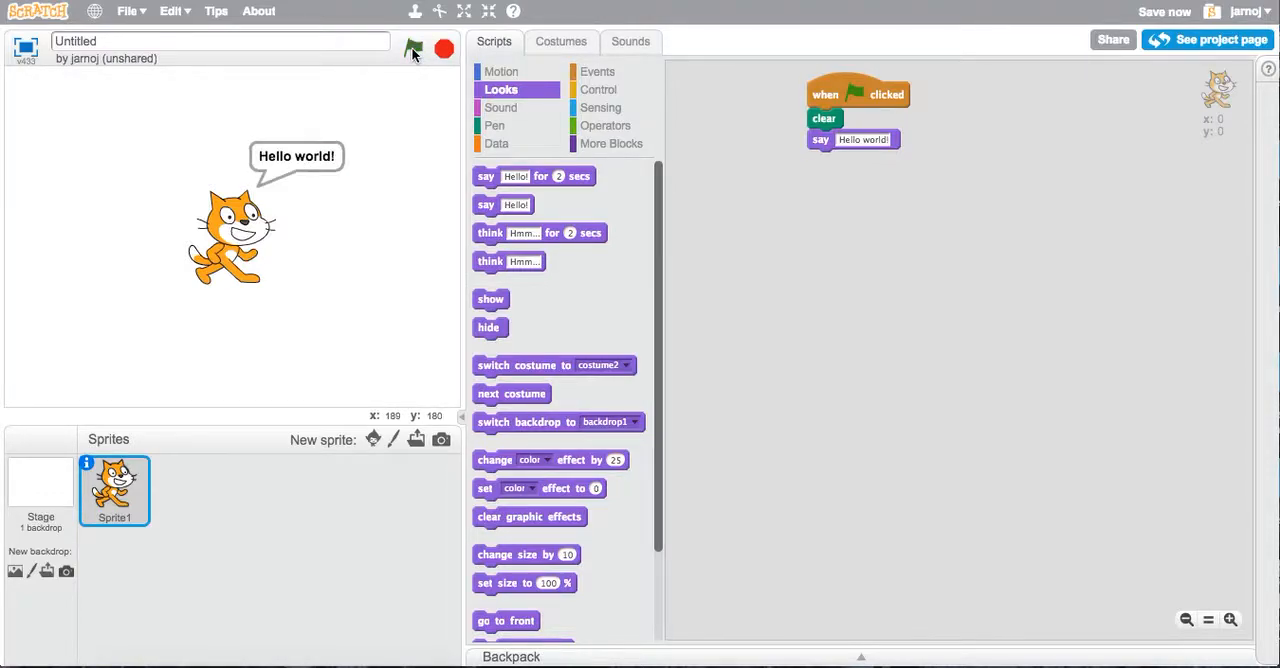